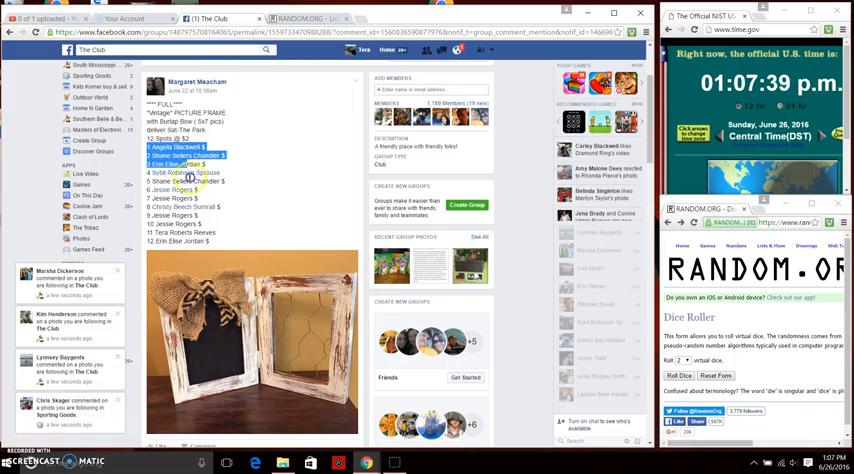
# Step: Copy the twelve-name spots list from the giveaway post and scroll down to the comments
pyautogui.rightClick(185, 195)
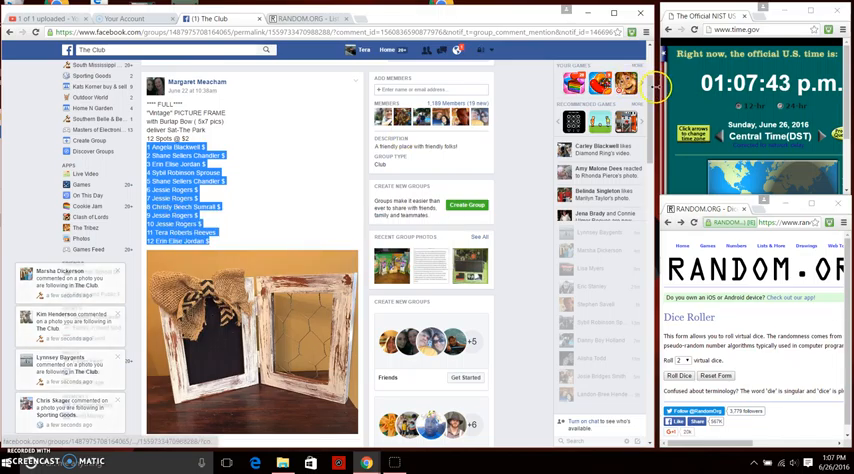
pyautogui.scroll(-3)
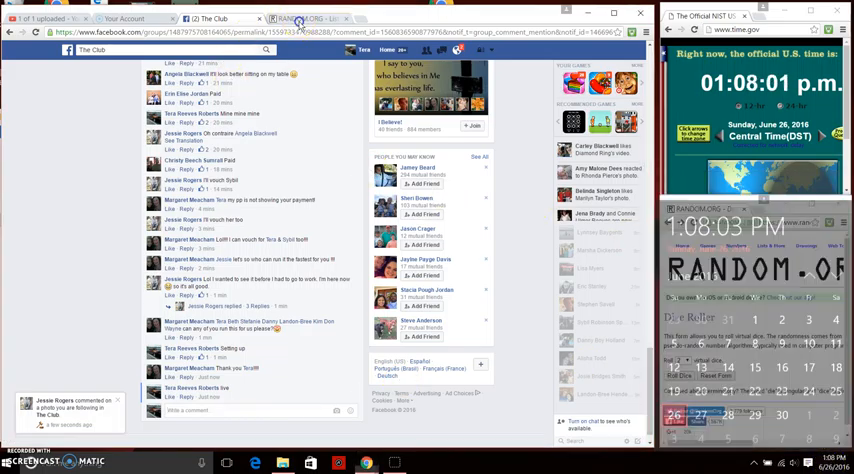
# Step: Paste the twelve names into the List Randomizer, roll two dice, and show the clock
pyautogui.rightClick(200, 245)
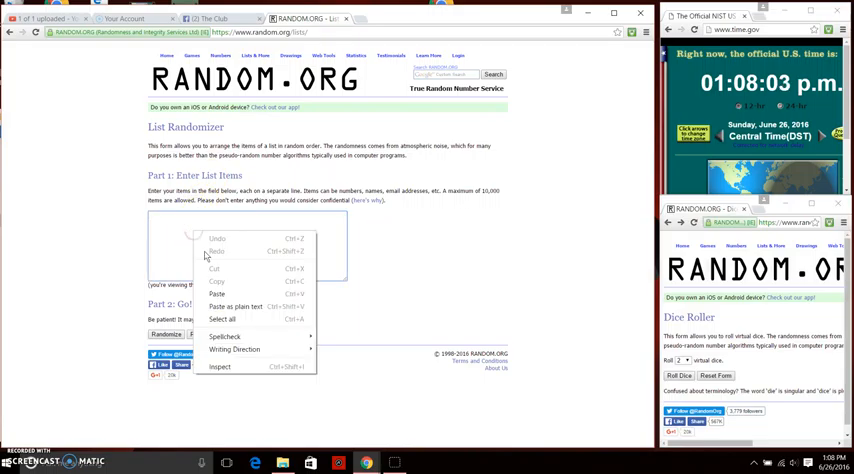
pyautogui.click(217, 293)
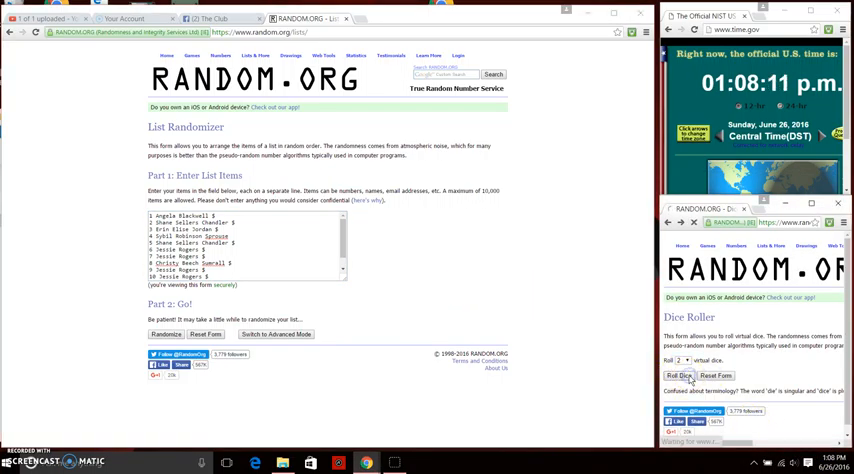
pyautogui.click(679, 375)
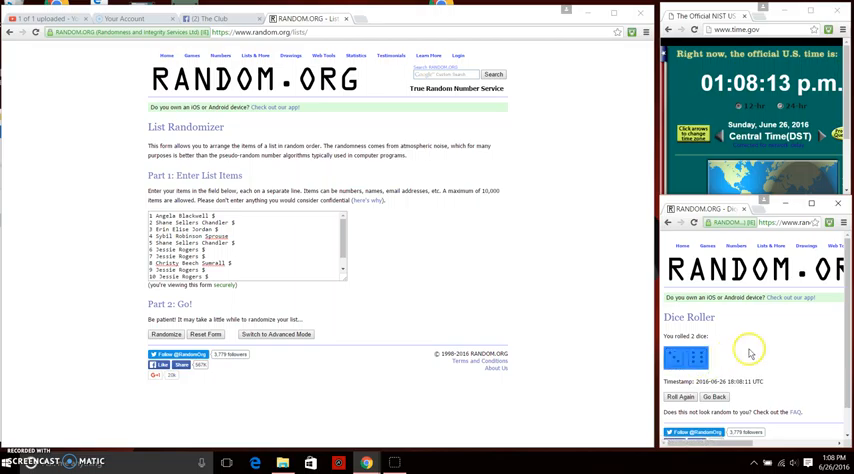
pyautogui.click(795, 462)
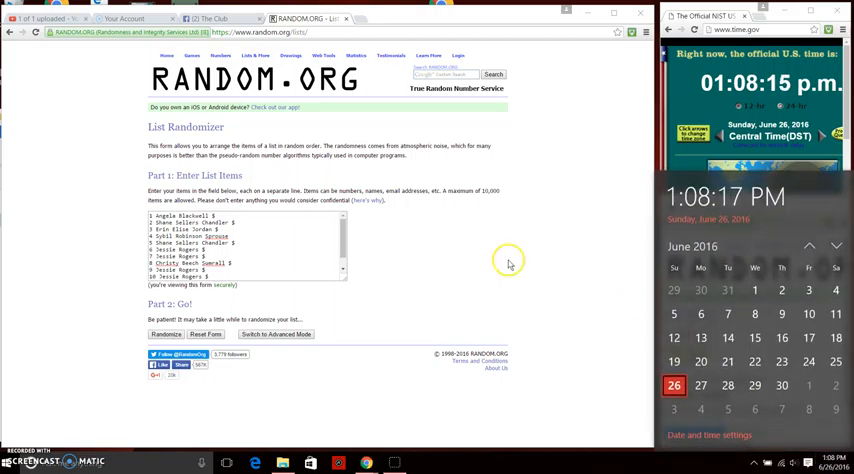
pyautogui.click(166, 334)
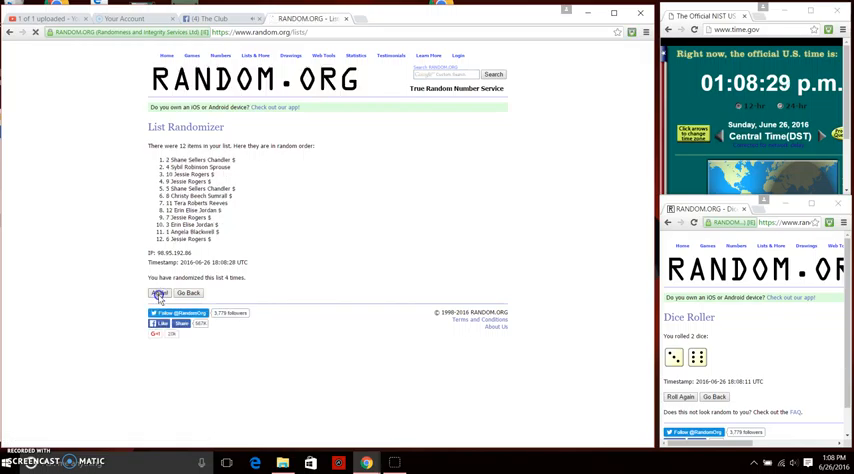
pyautogui.click(159, 292)
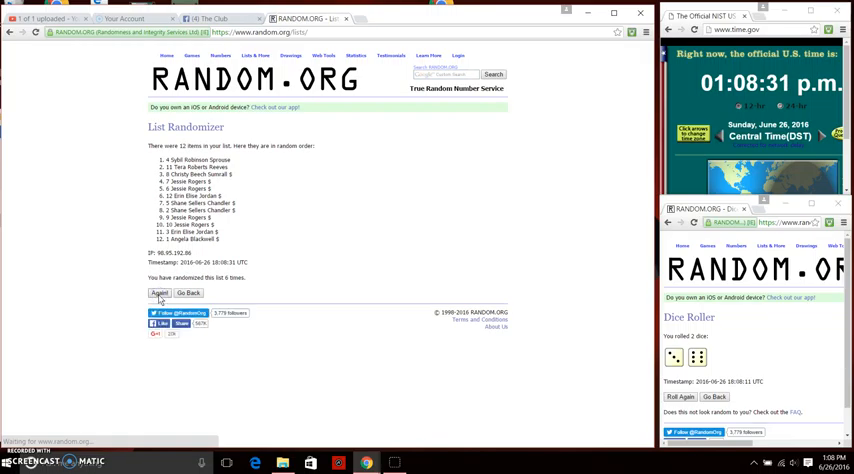
pyautogui.click(159, 292)
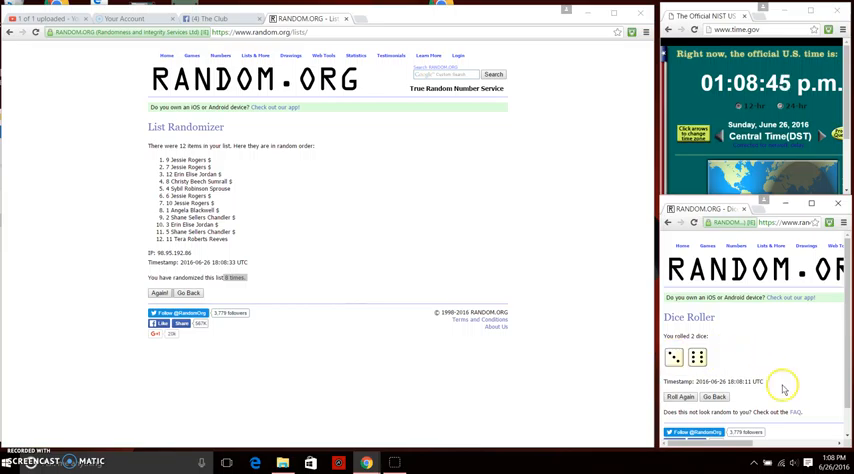
pyautogui.click(815, 462)
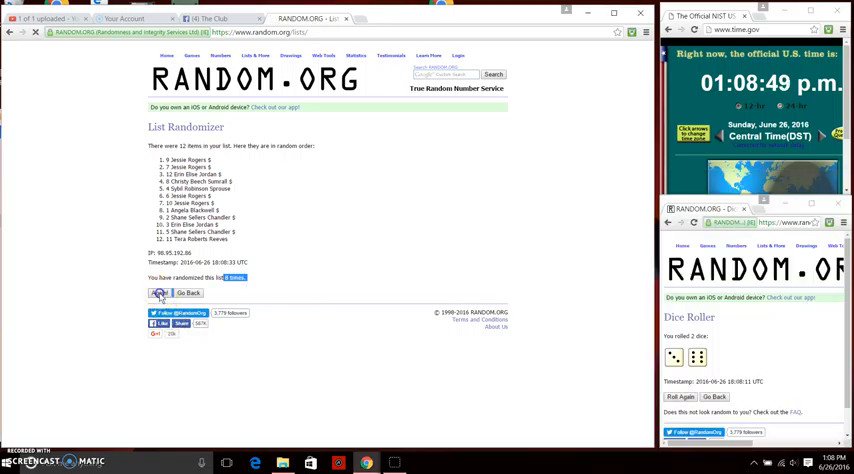
pyautogui.click(159, 292)
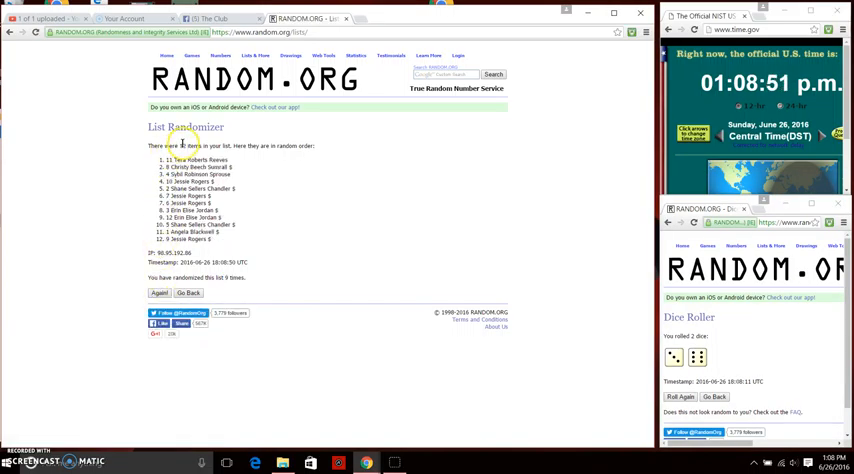
pyautogui.doubleClick(185, 160)
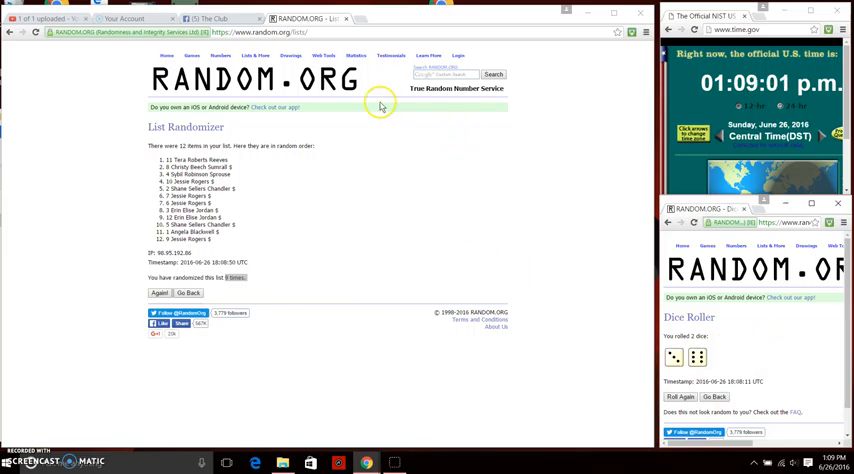
# Step: Return to the Facebook giveaway post in The Club tab and check the taskbar clock
pyautogui.click(213, 18)
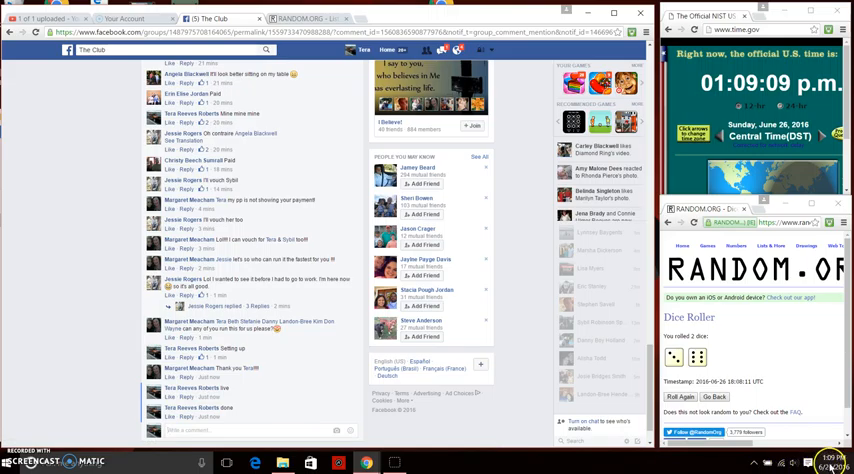
pyautogui.click(820, 462)
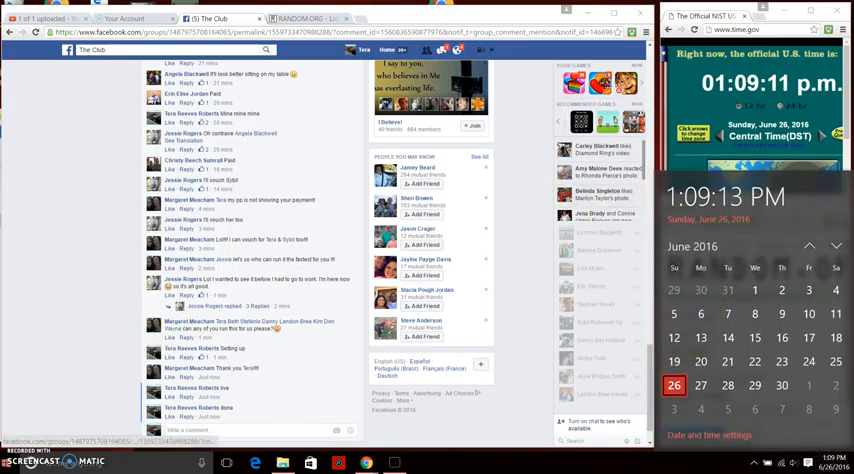